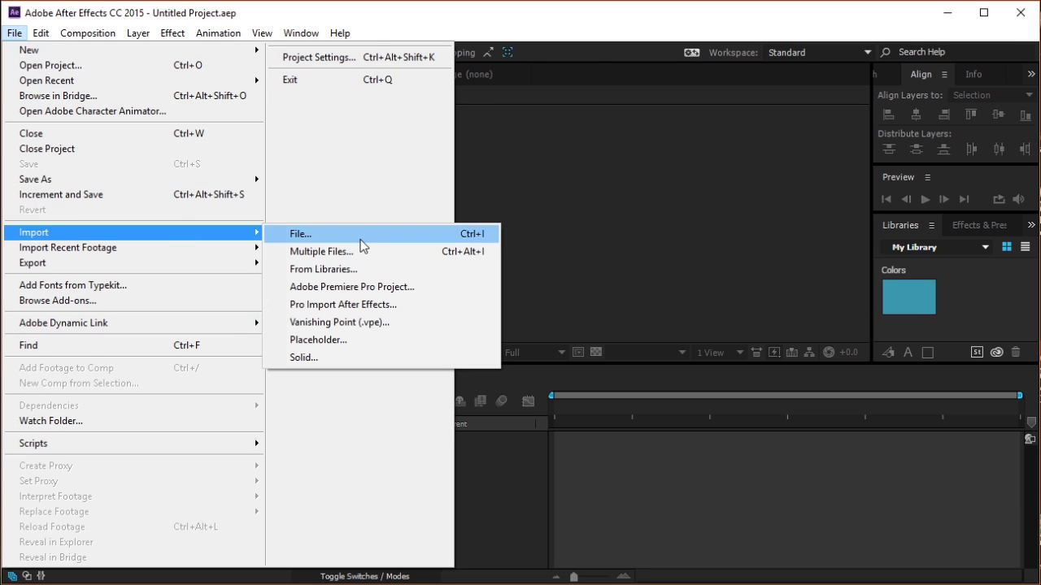
Import the EZ logo image and Screen Glitch Footage from the Glitch Project folder.
{"action": "left_click", "coordinate": [302, 233]}
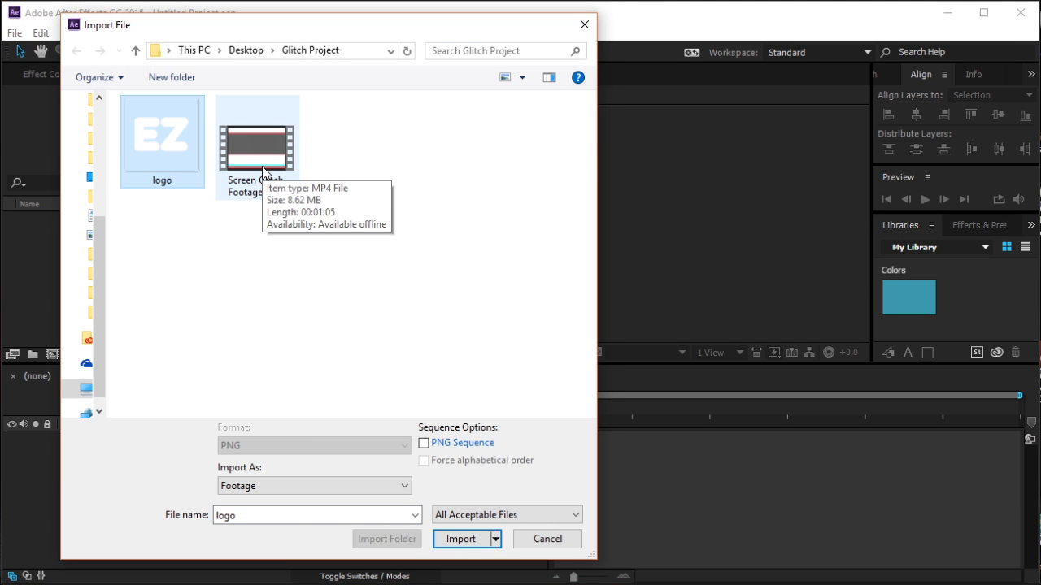
{"action": "left_click", "coordinate": [460, 540]}
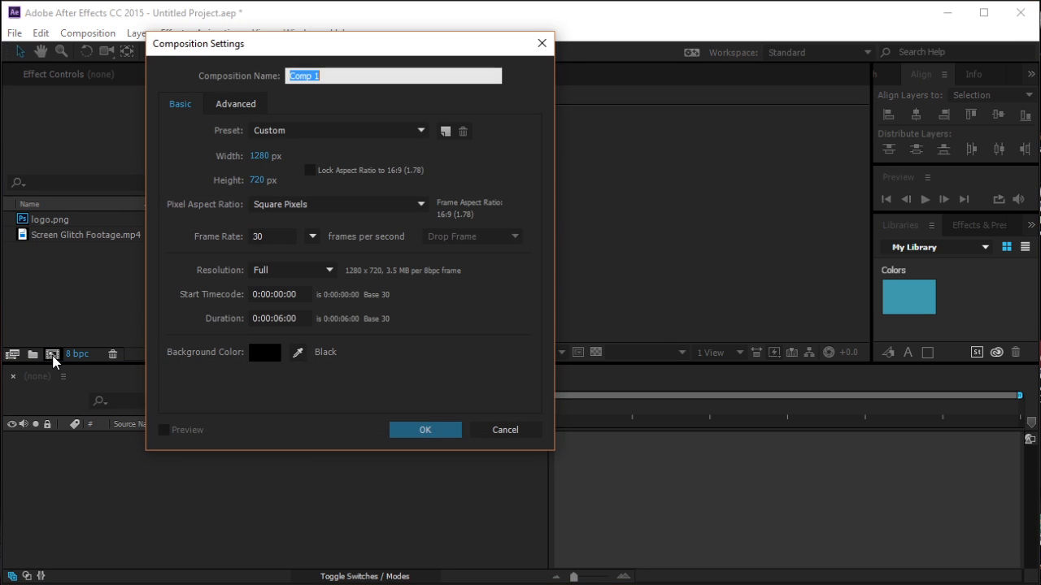
{"action": "mouse_move", "coordinate": [360, 221]}
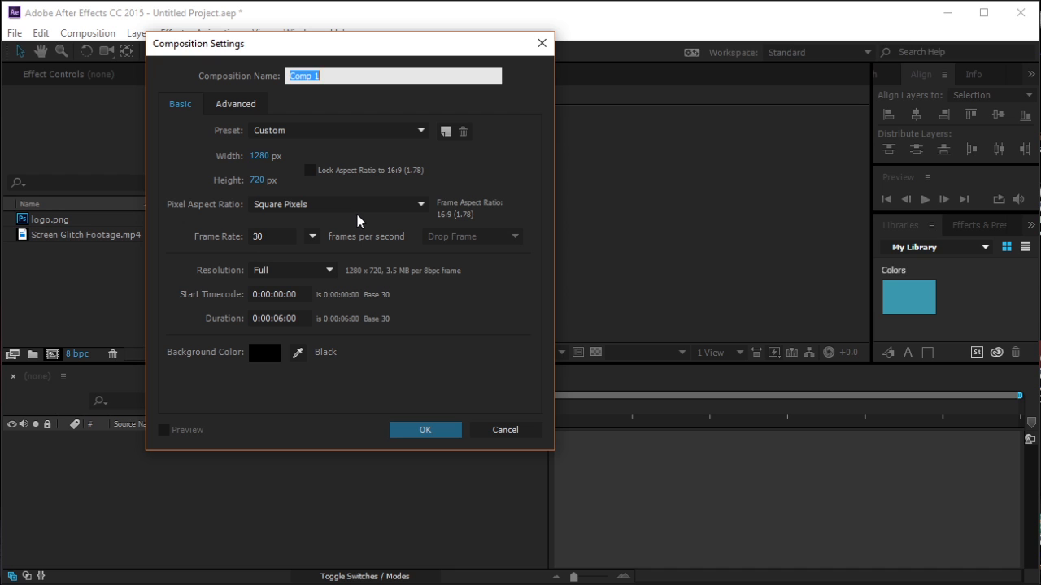
{"action": "mouse_move", "coordinate": [396, 425]}
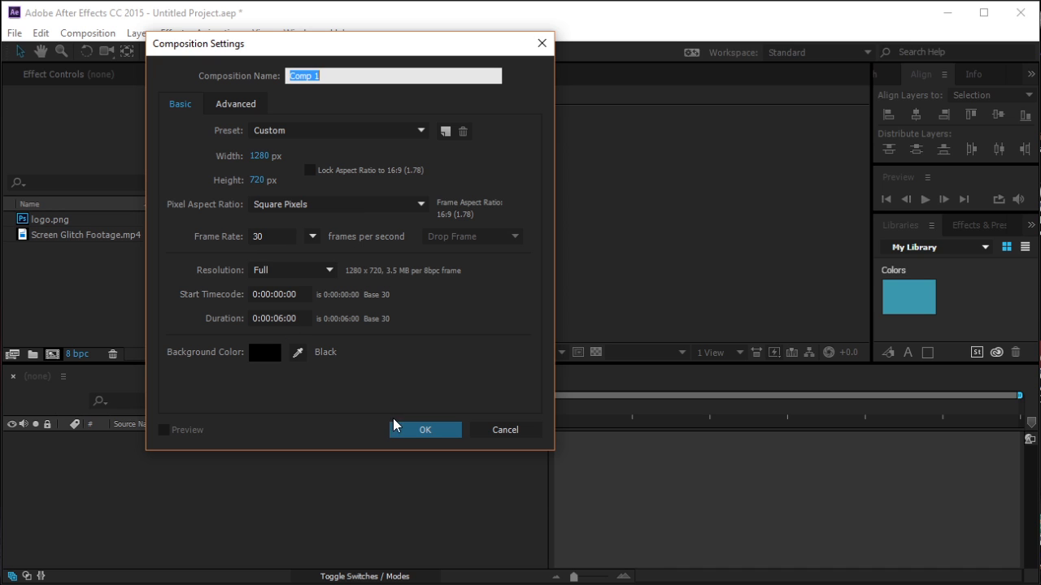
Create the 1280×720, 30 fps, 6-second Comp 1 with both layers, footage hidden.
{"action": "left_click", "coordinate": [423, 429]}
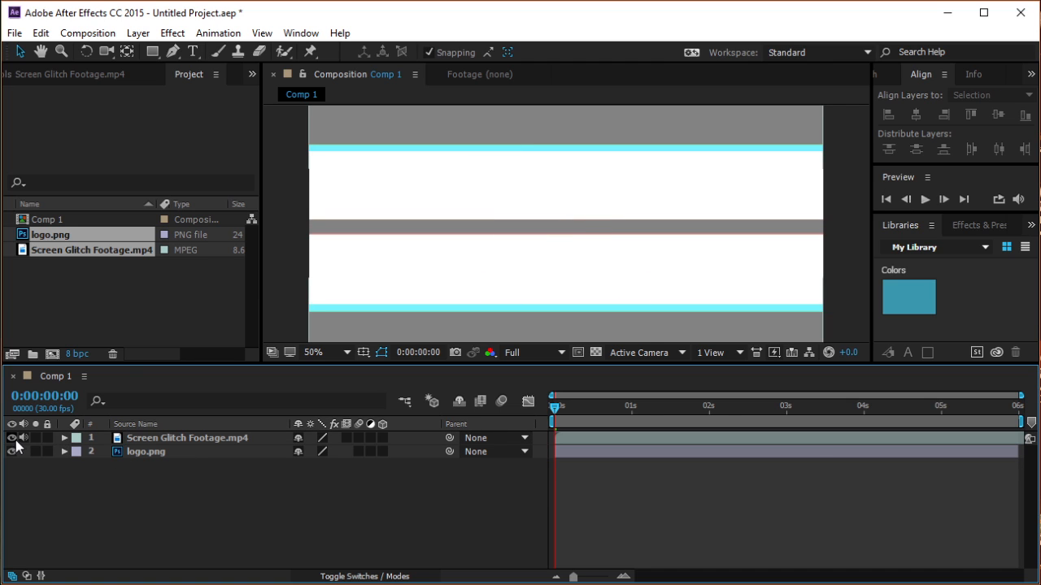
{"action": "left_click", "coordinate": [12, 438]}
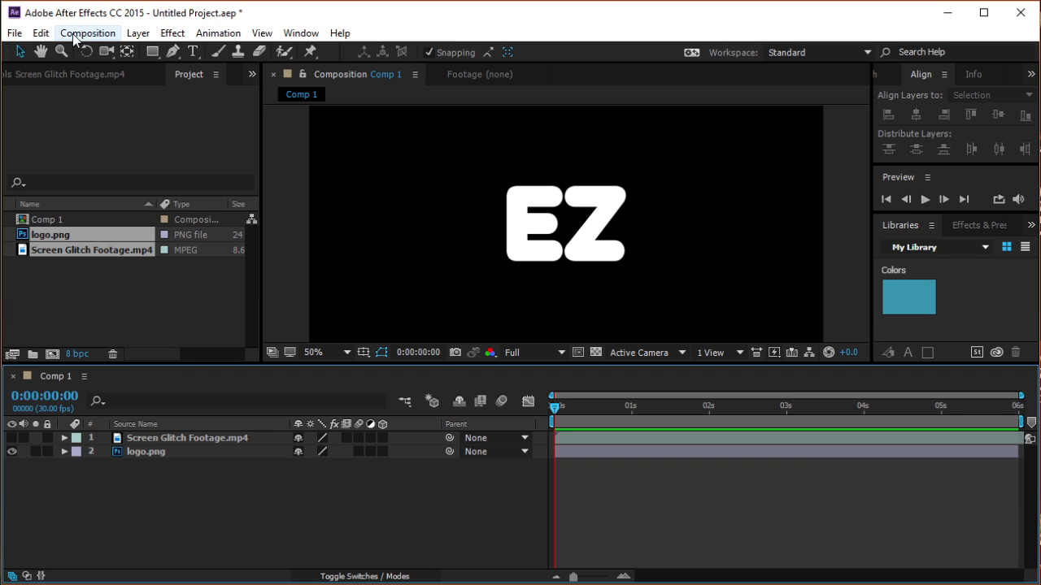
Add an adjustment layer and apply the Displacement Map effect to it.
{"action": "left_click", "coordinate": [137, 32]}
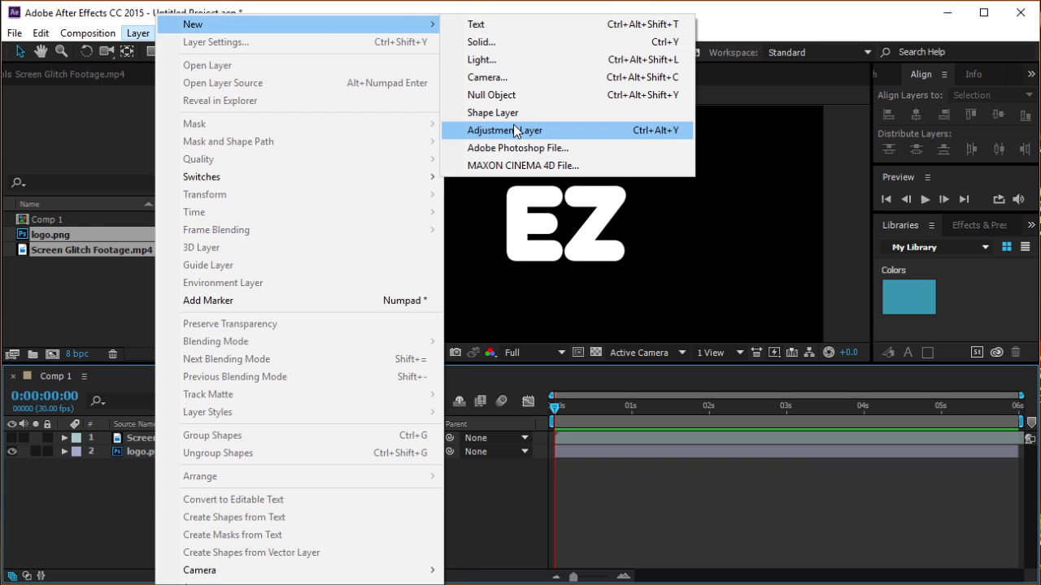
{"action": "left_click", "coordinate": [504, 131]}
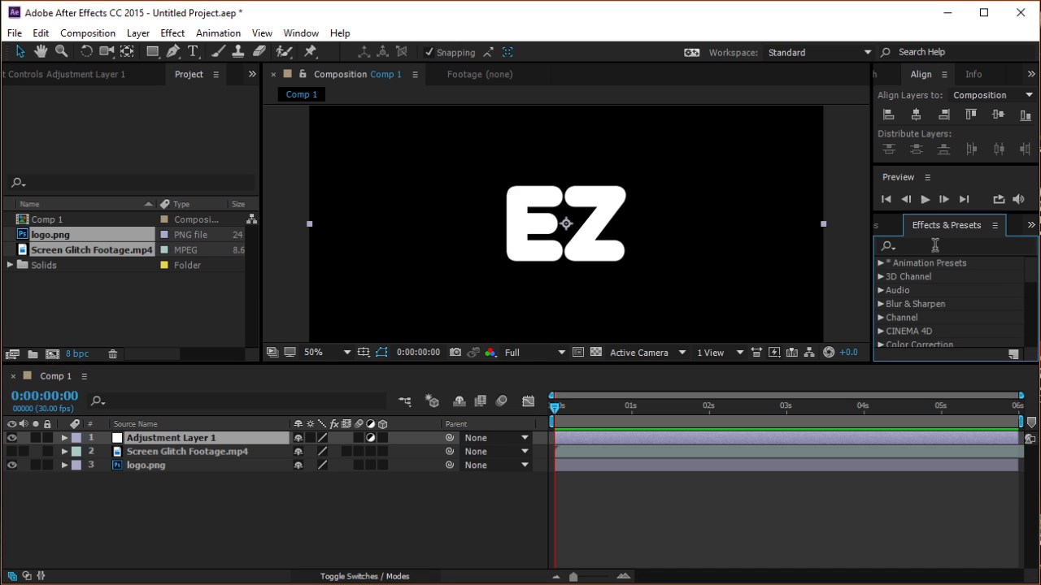
{"action": "type", "text": "d"}
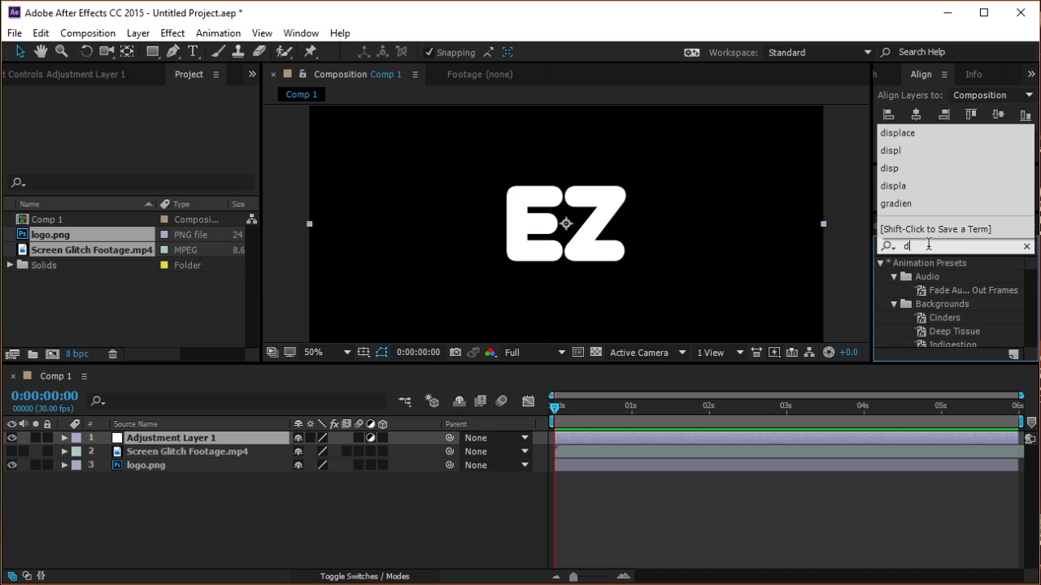
{"action": "type", "text": "isplacement"}
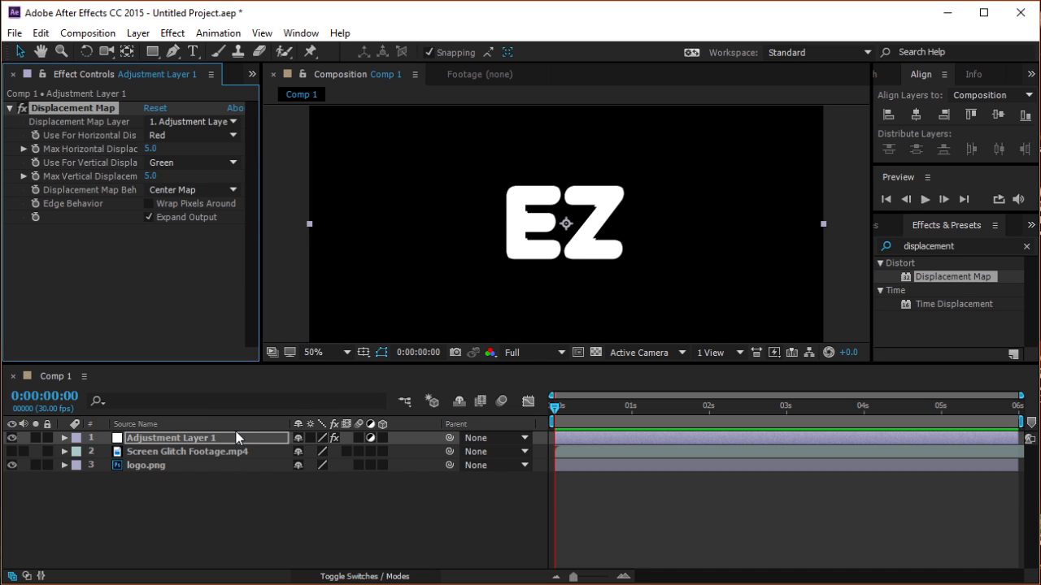
Drive the displacement with Screen Glitch Footage, raise max displacement, and preview.
{"action": "left_click", "coordinate": [193, 122]}
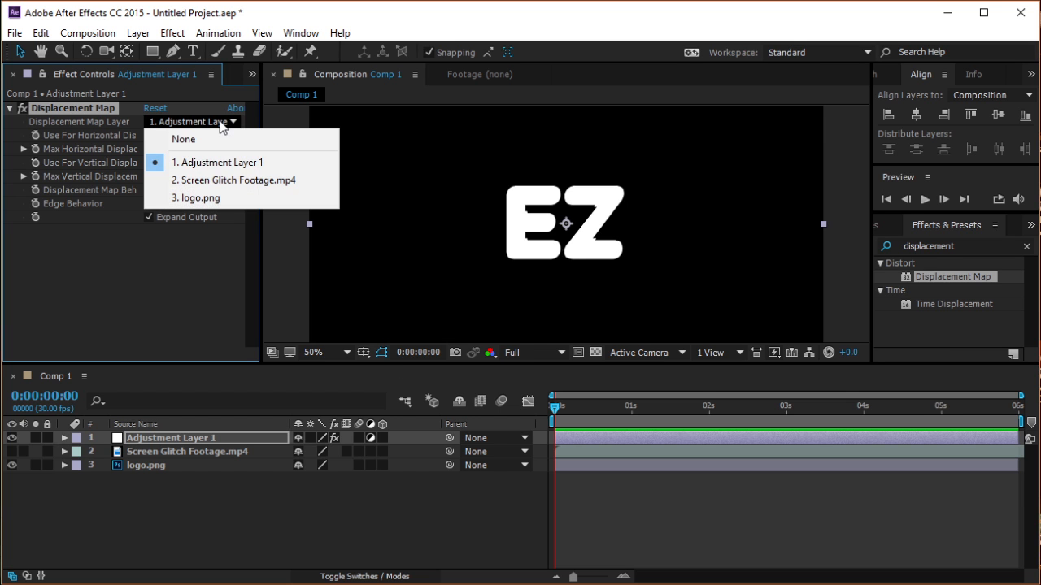
{"action": "mouse_move", "coordinate": [235, 179]}
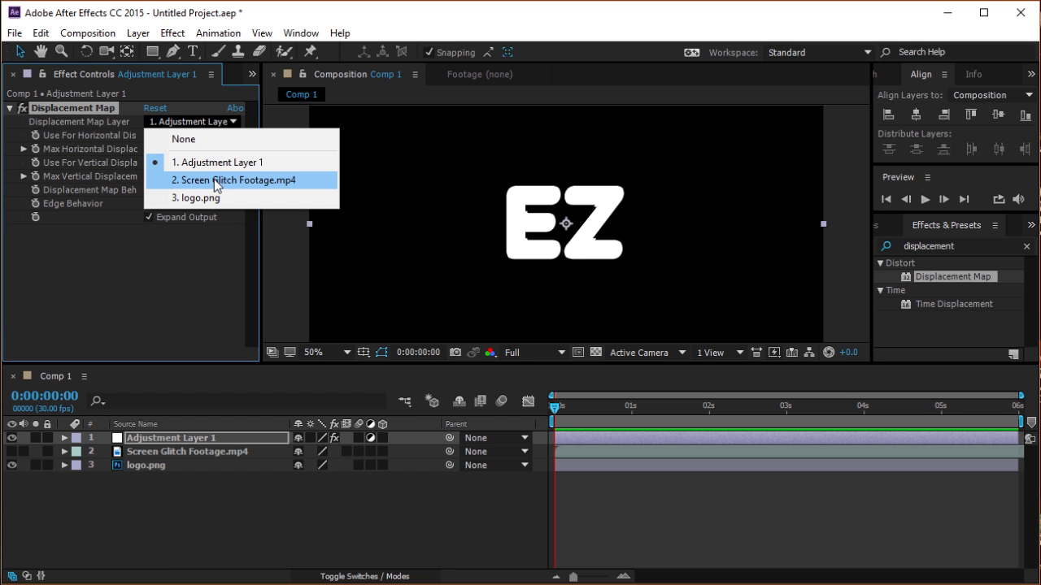
{"action": "left_click", "coordinate": [236, 180]}
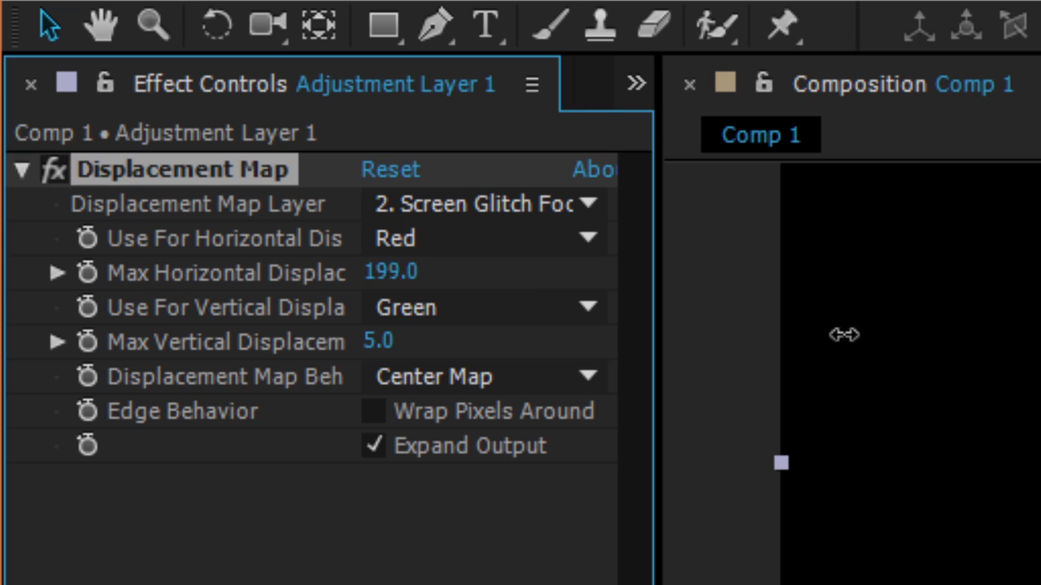
{"action": "left_click_drag", "start_coordinate": [844, 335], "coordinate": [375, 341]}
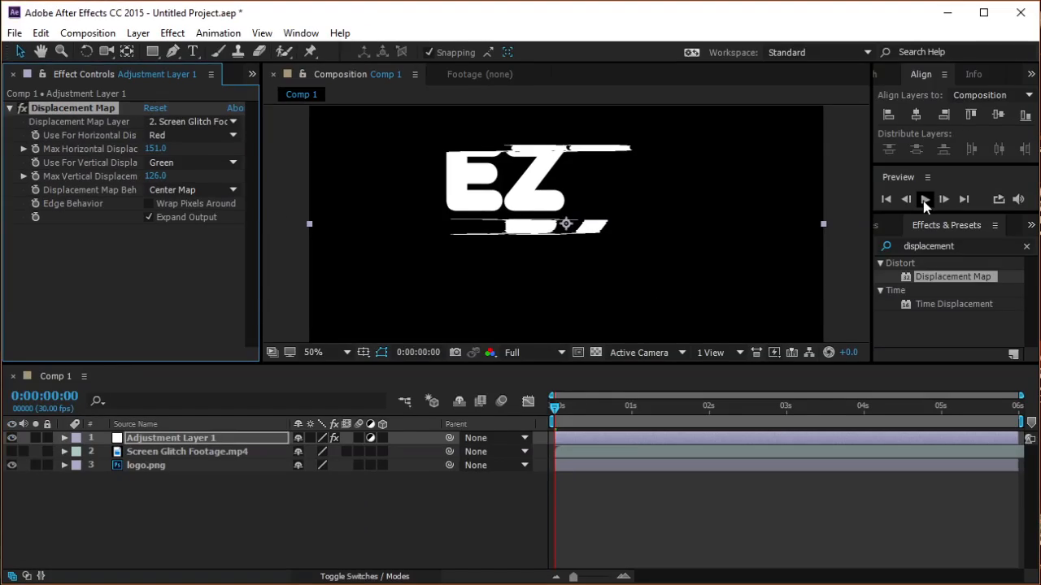
{"action": "left_click", "coordinate": [924, 199]}
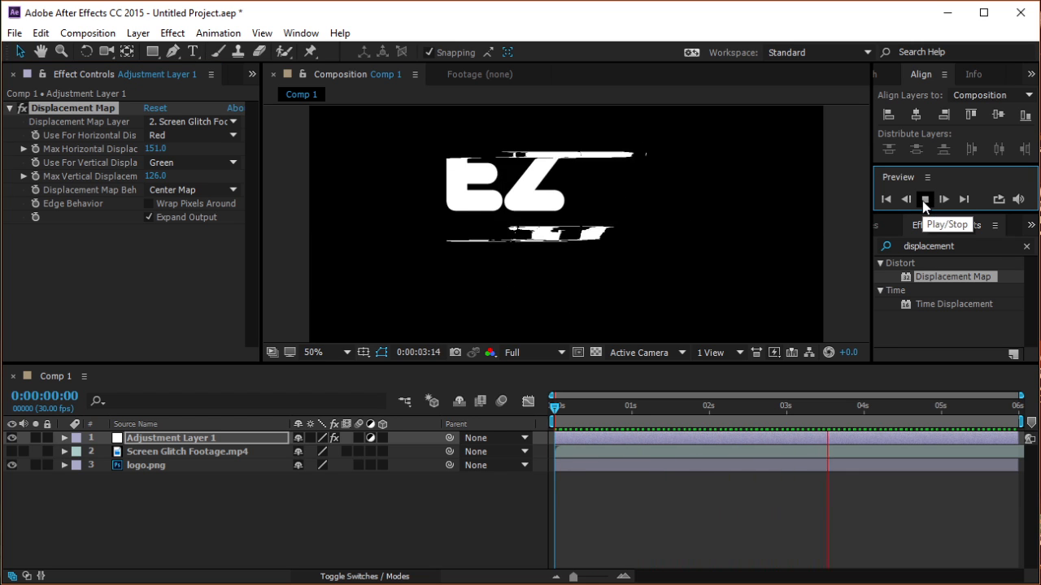
Set displacement to 60/25 and stagger four short adjustment-layer bursts, then preview.
{"action": "left_click", "coordinate": [924, 199]}
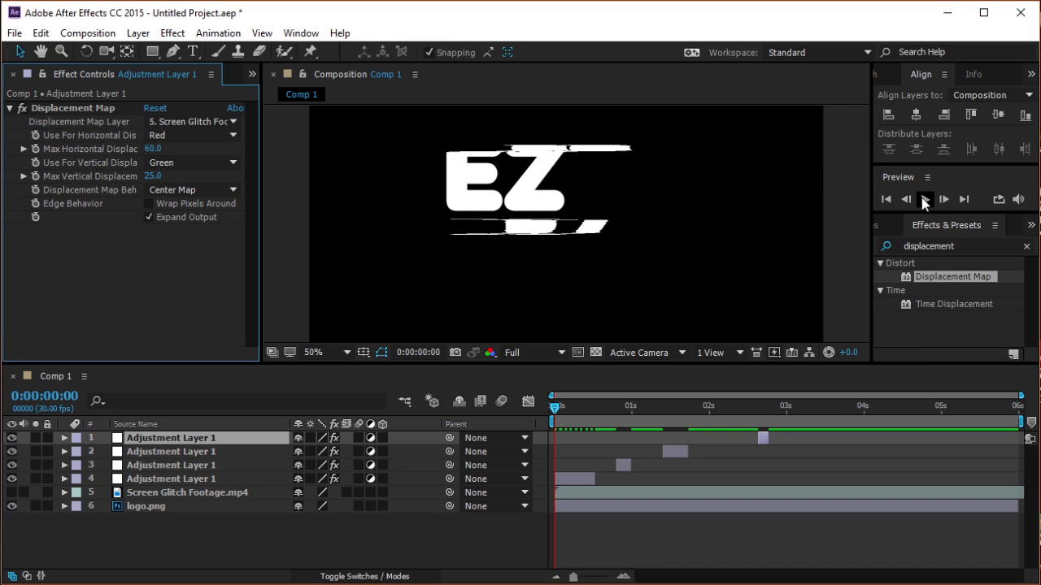
{"action": "left_click", "coordinate": [925, 200]}
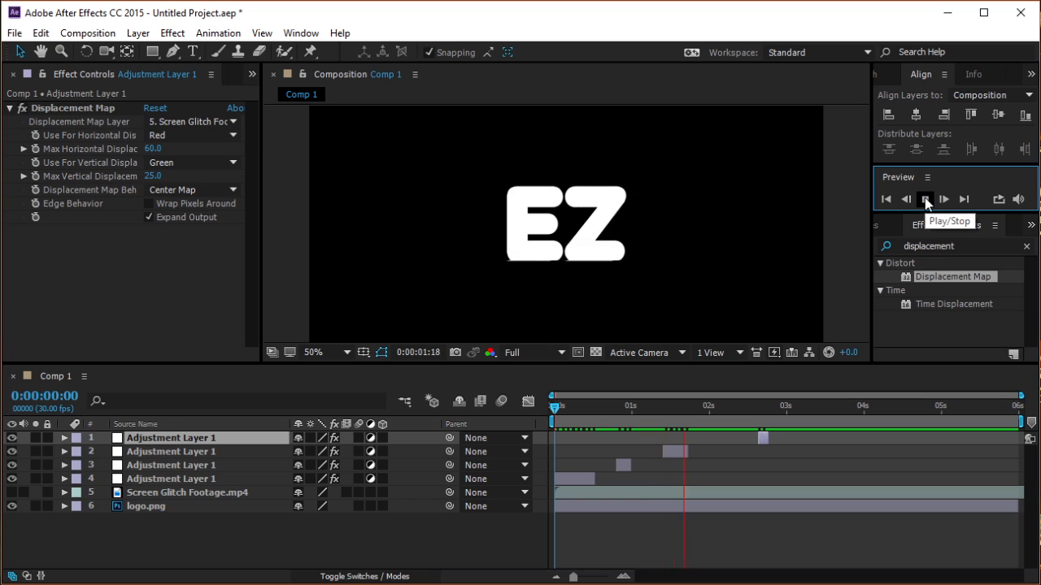
Rename a logo copy to red and apply Levels (Individual Controls) to green and blue layers.
{"action": "left_click", "coordinate": [146, 506]}
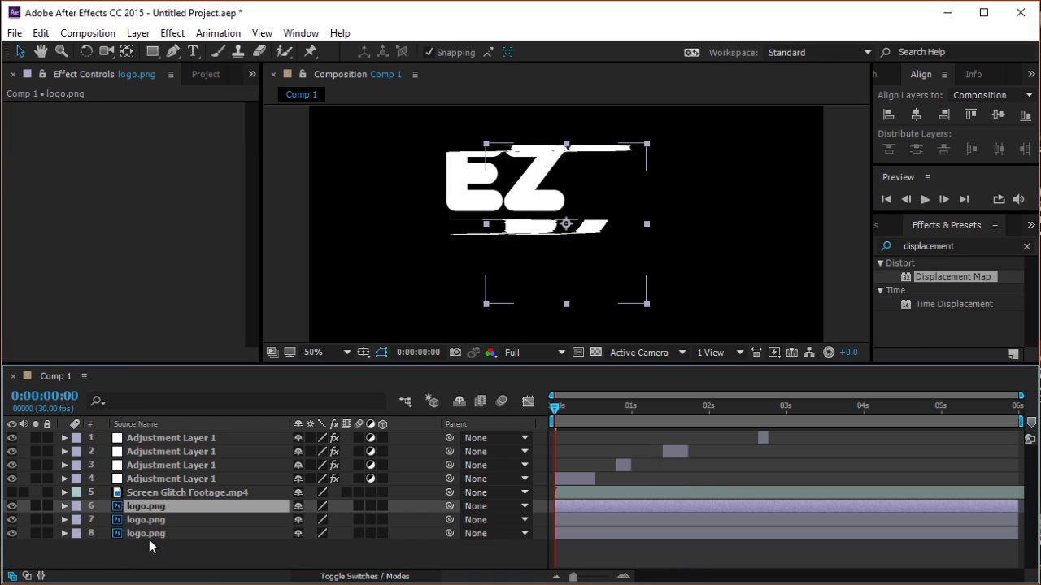
{"action": "type", "text": "red"}
{"action": "type", "text": "green"}
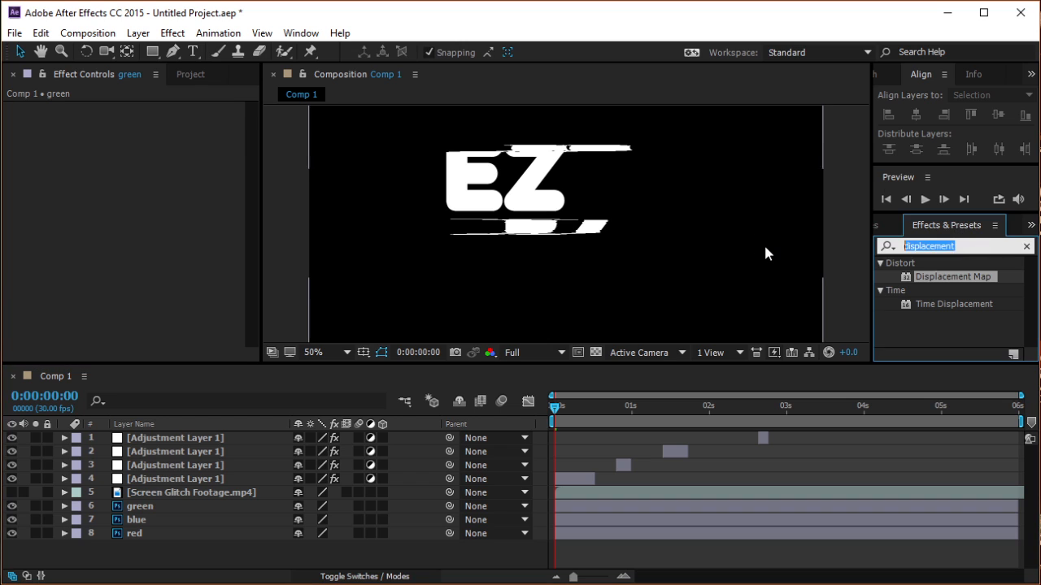
{"action": "type", "text": "levels"}
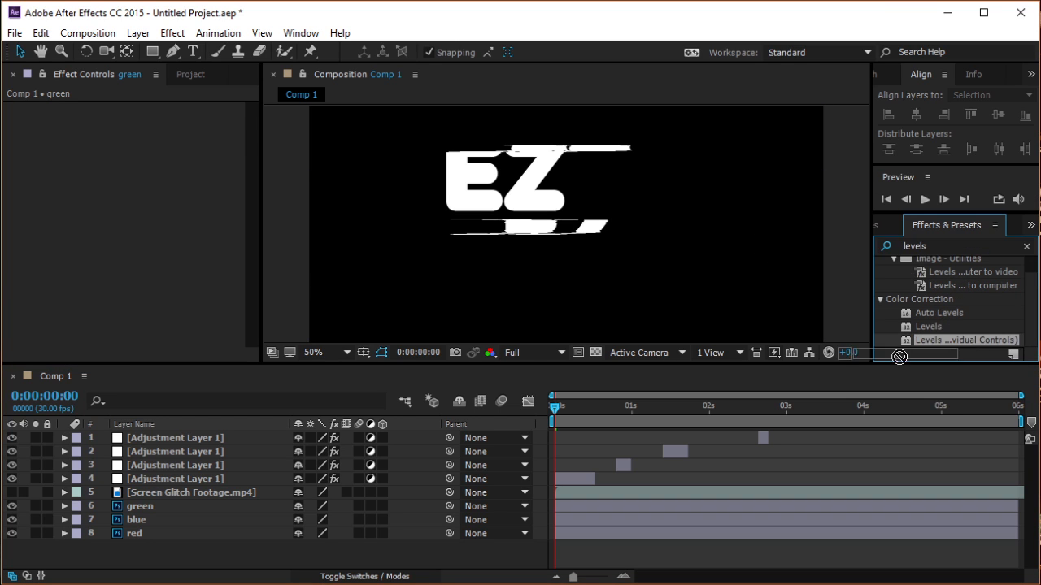
{"action": "double_click", "coordinate": [966, 340]}
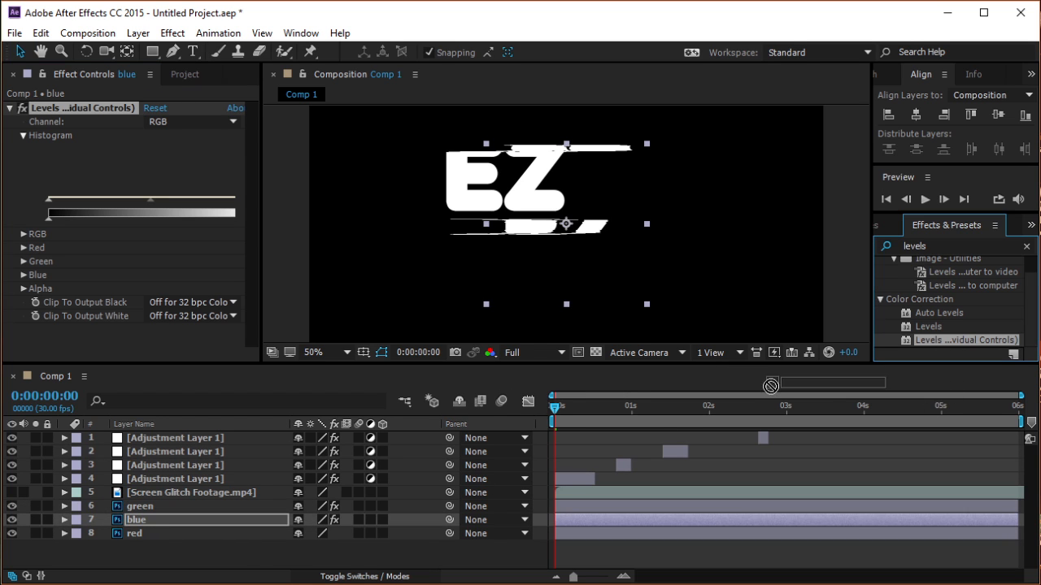
Add Levels to red, zero blue layer's red/green output whites, and set green and blue to Screen.
{"action": "left_click", "coordinate": [135, 533]}
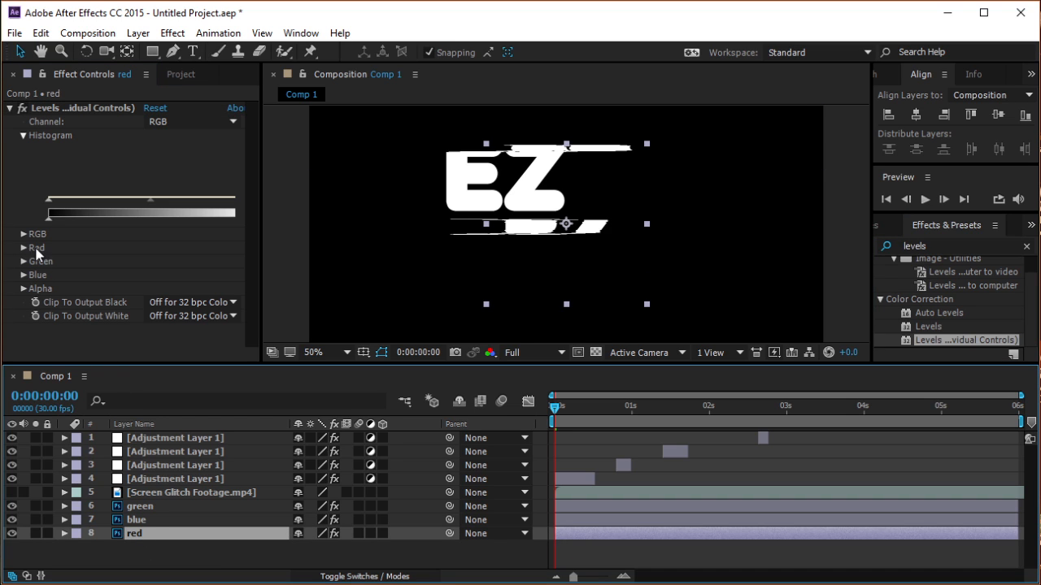
{"action": "left_click", "coordinate": [24, 261]}
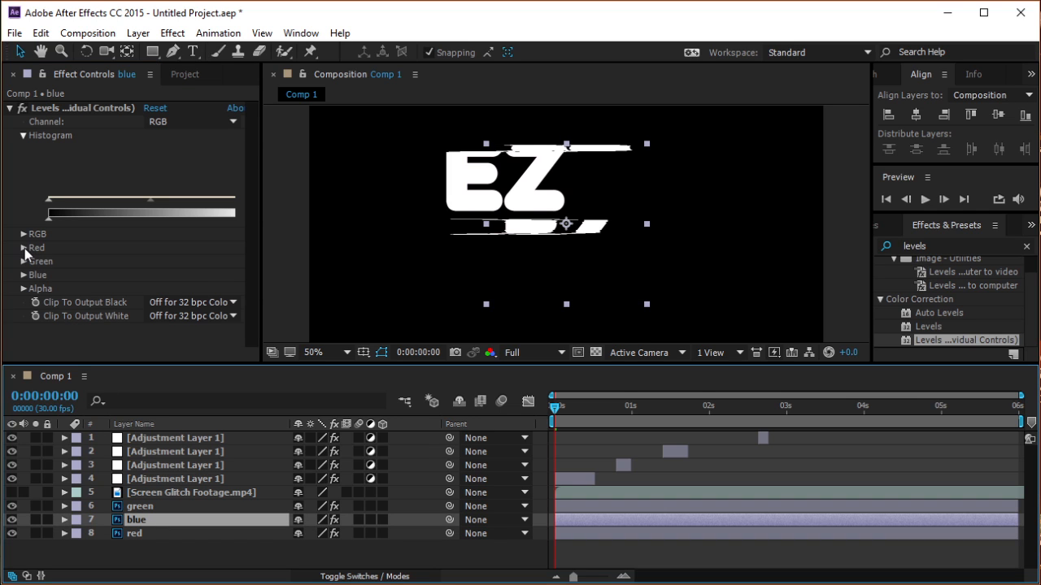
{"action": "left_click", "coordinate": [25, 248]}
{"action": "type", "text": "0"}
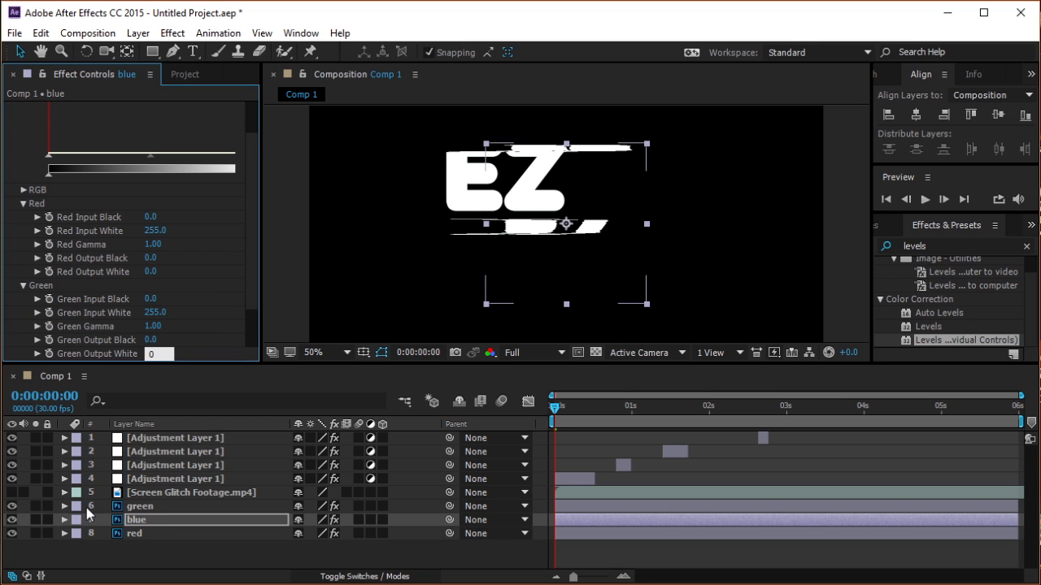
{"action": "left_click", "coordinate": [140, 506]}
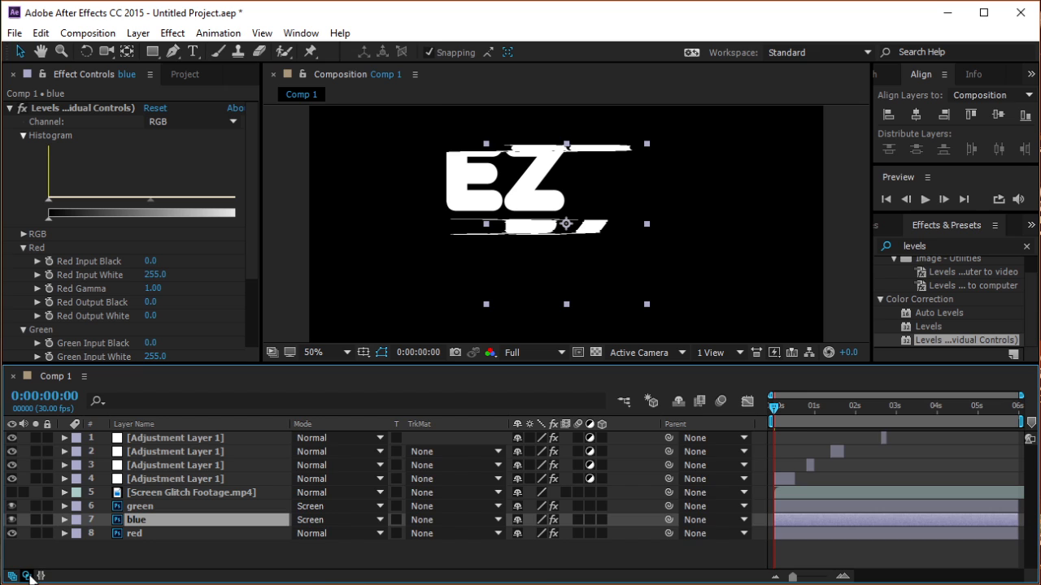
{"action": "left_click", "coordinate": [137, 32]}
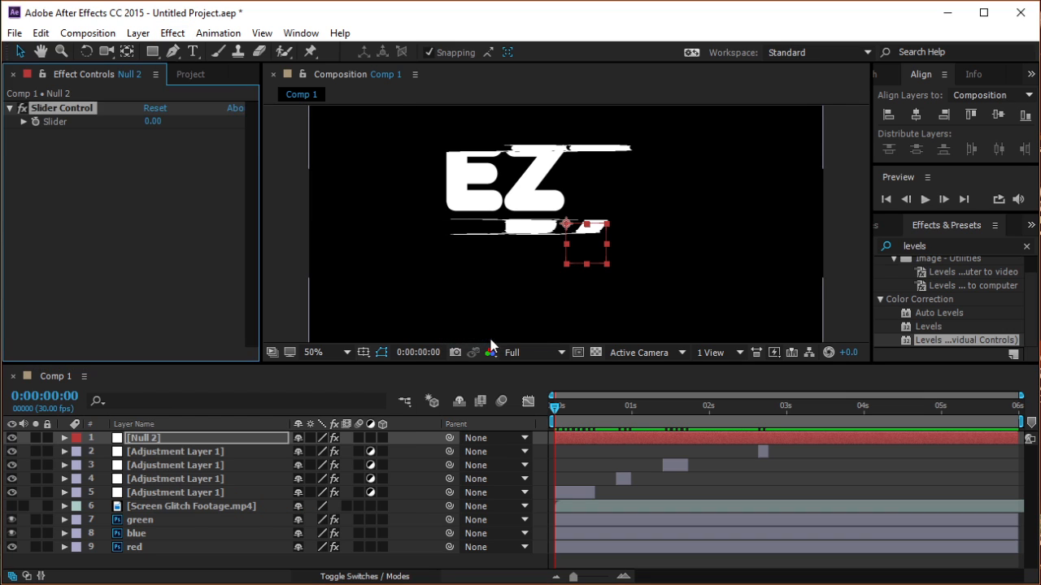
Rename the null Glitch and give red's Position a wiggle(10, Glitch slider) expression.
{"action": "type", "text": "Glitch"}
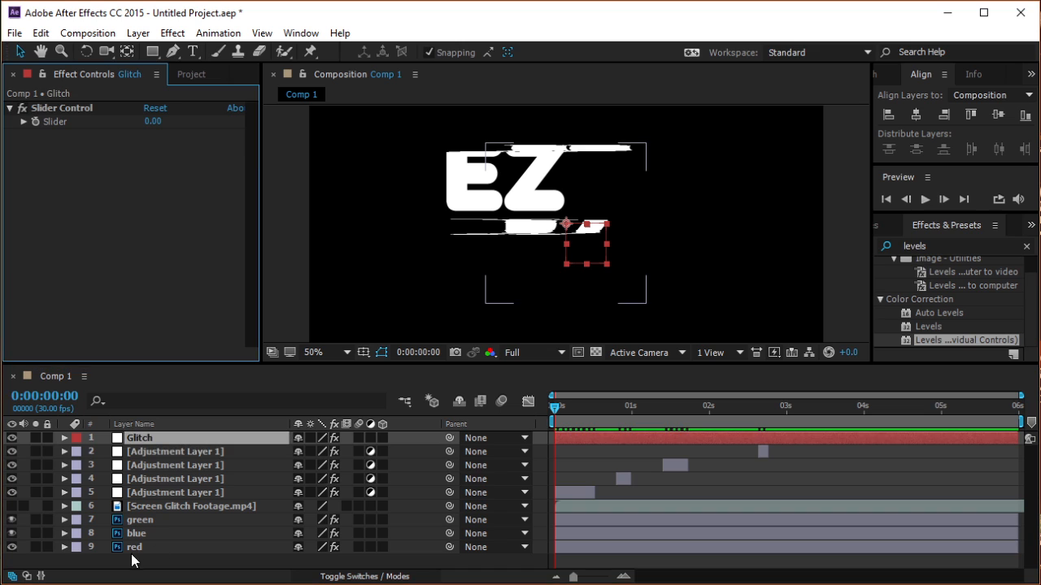
{"action": "left_click", "coordinate": [134, 547]}
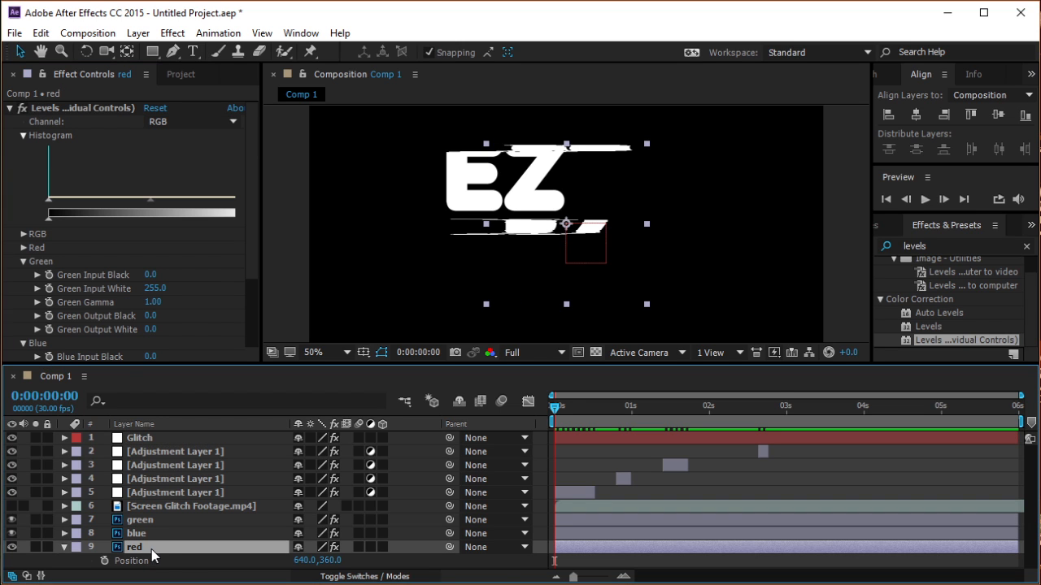
{"action": "mouse_move", "coordinate": [113, 561]}
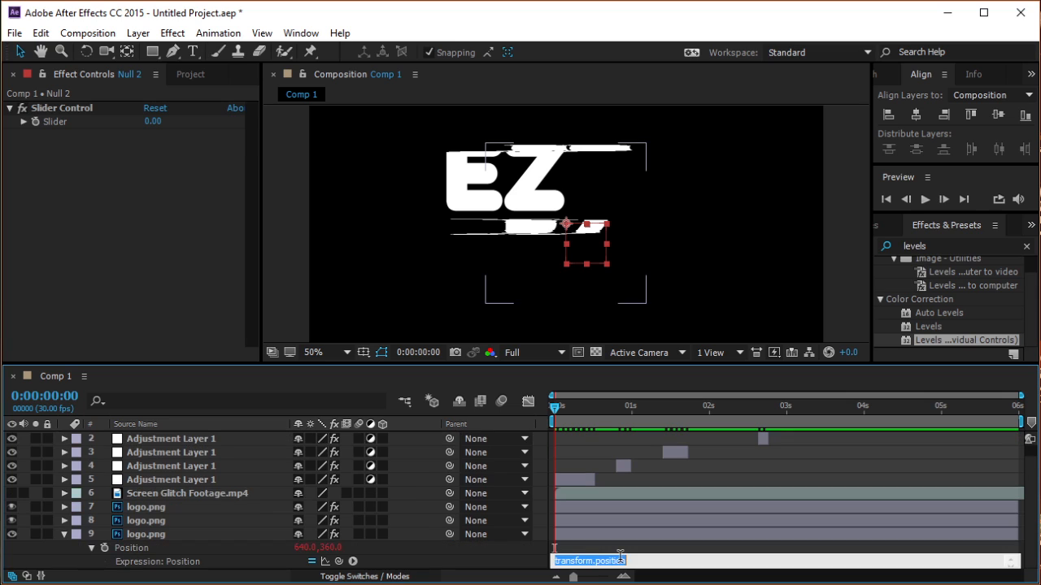
{"action": "type", "text": "wiggle("}
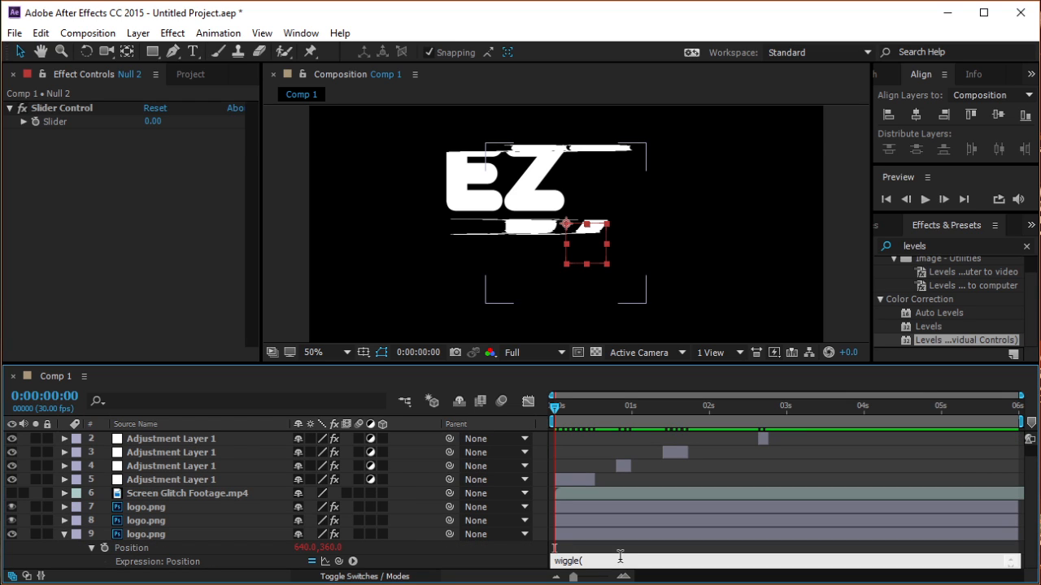
{"action": "type", "text": "10"}
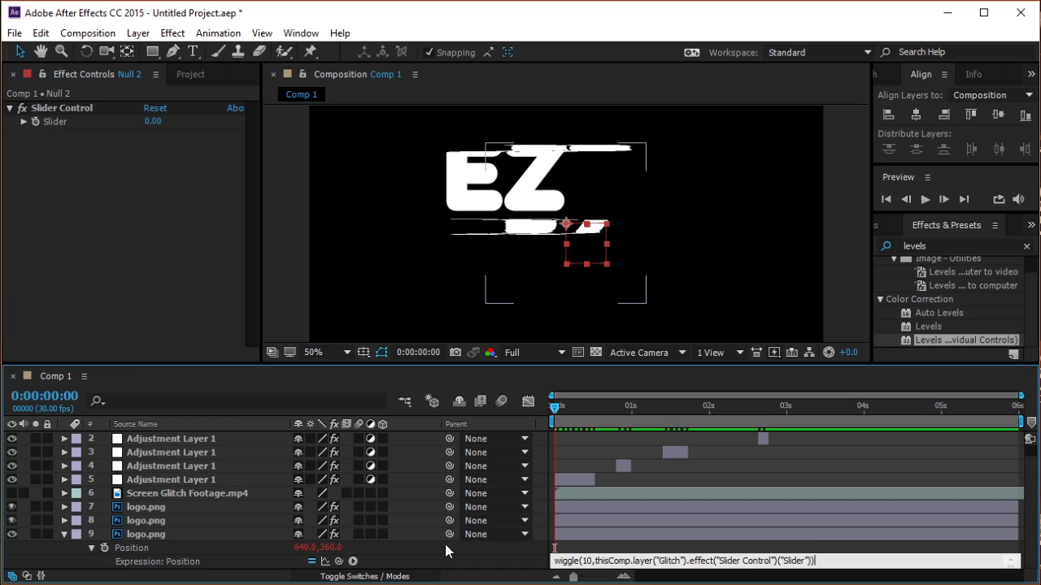
{"action": "double_click", "coordinate": [152, 121]}
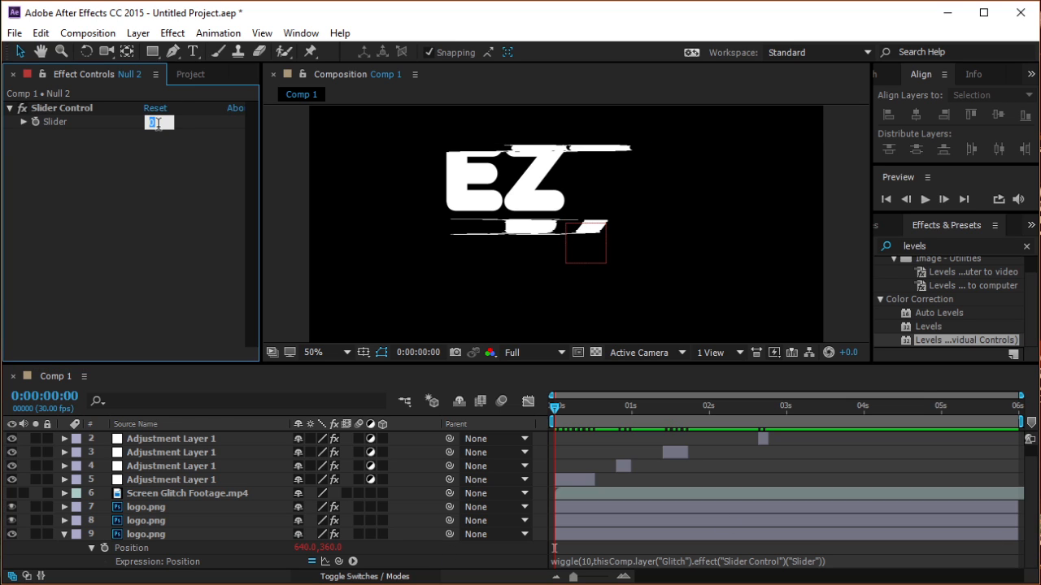
Set the Glitch slider to 40 and add slider keyframes between 27 and 0 until about 2.5 seconds.
{"action": "left_click", "coordinate": [925, 198]}
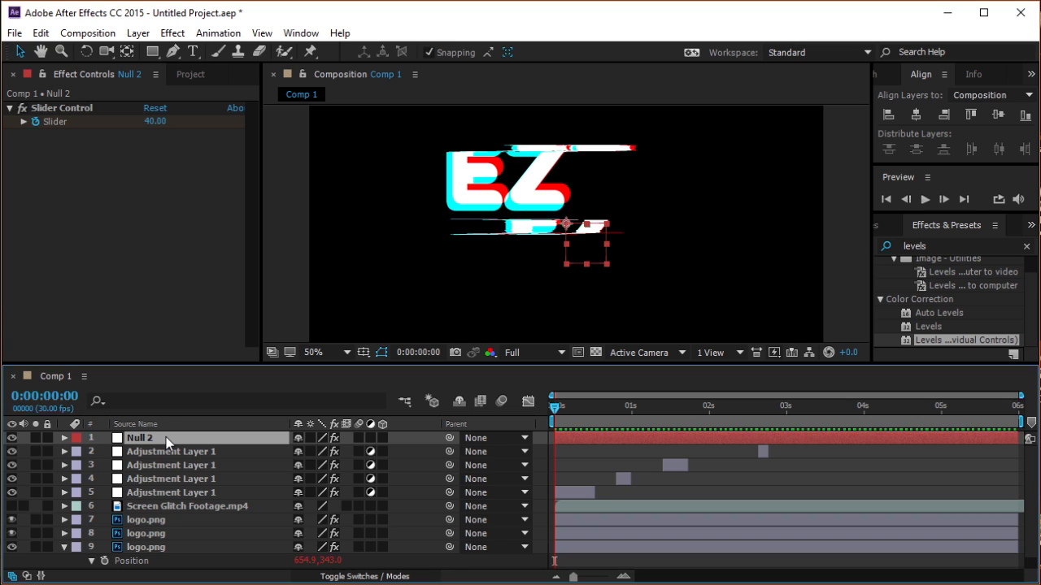
{"action": "left_click", "coordinate": [64, 438]}
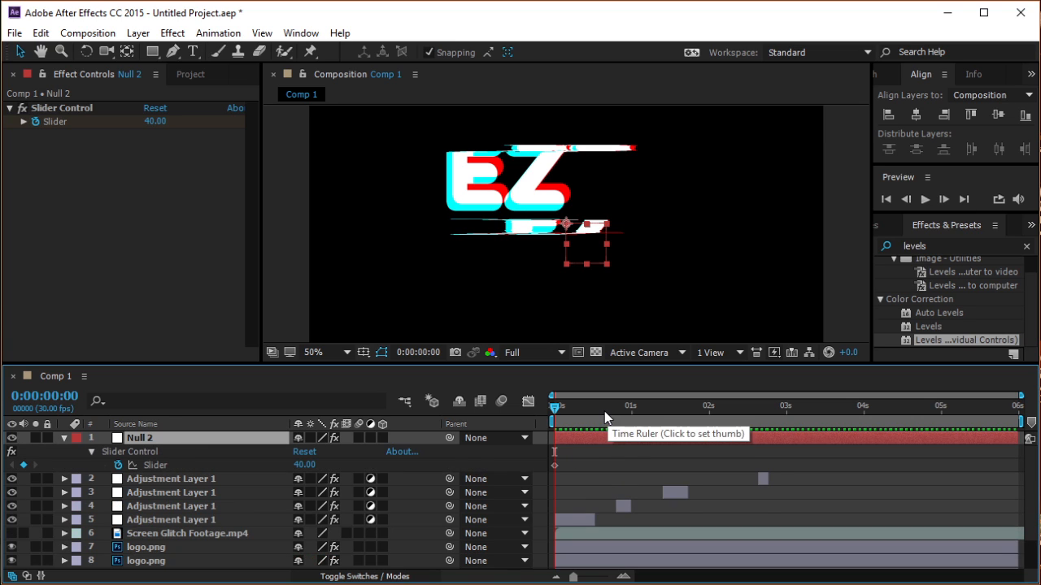
{"action": "left_click", "coordinate": [604, 407]}
{"action": "type", "text": "27"}
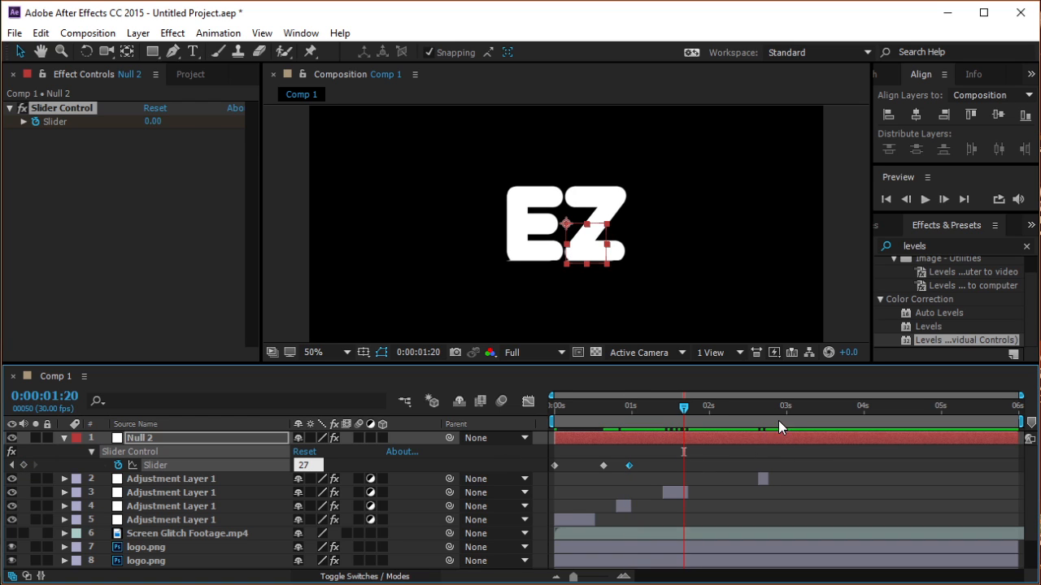
{"action": "mouse_move", "coordinate": [746, 417]}
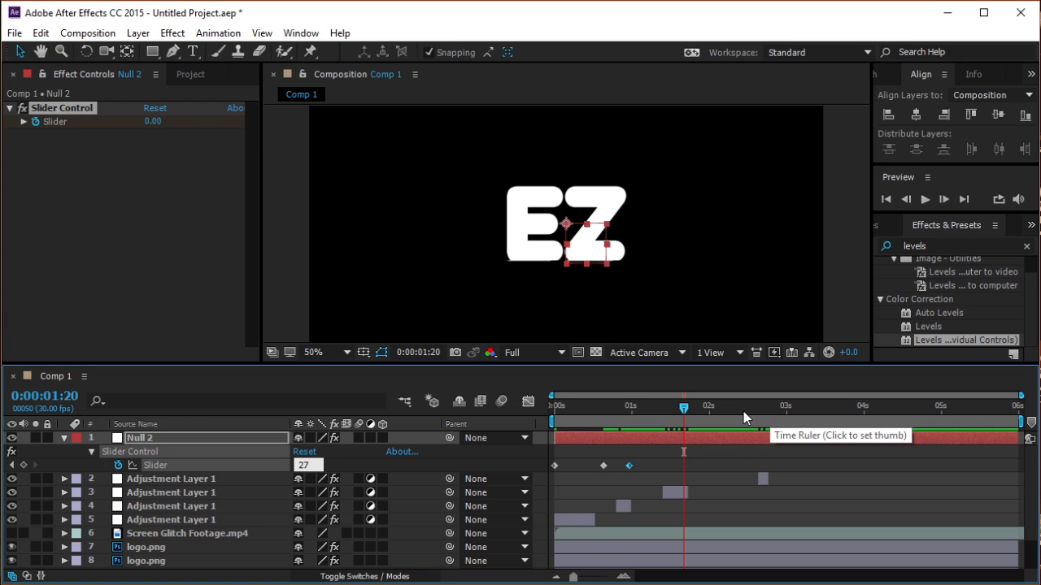
{"action": "left_click", "coordinate": [740, 406]}
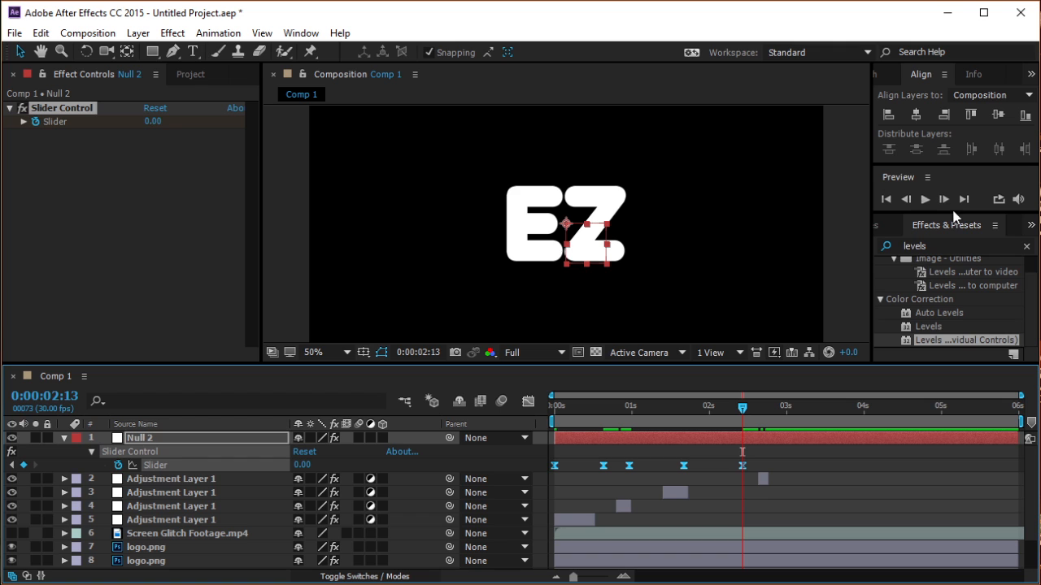
{"action": "left_click", "coordinate": [926, 200]}
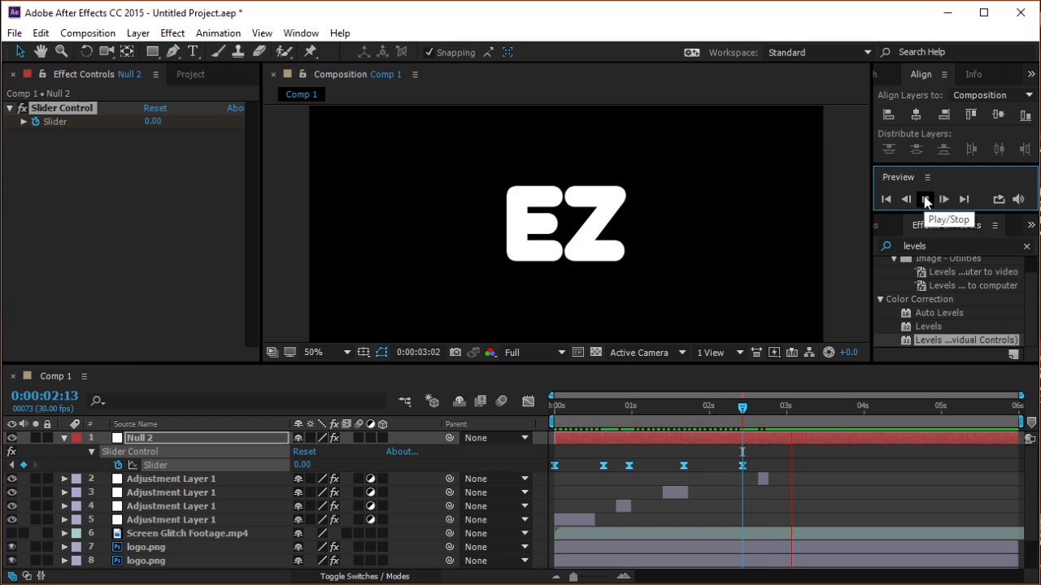
{"action": "left_click", "coordinate": [925, 199]}
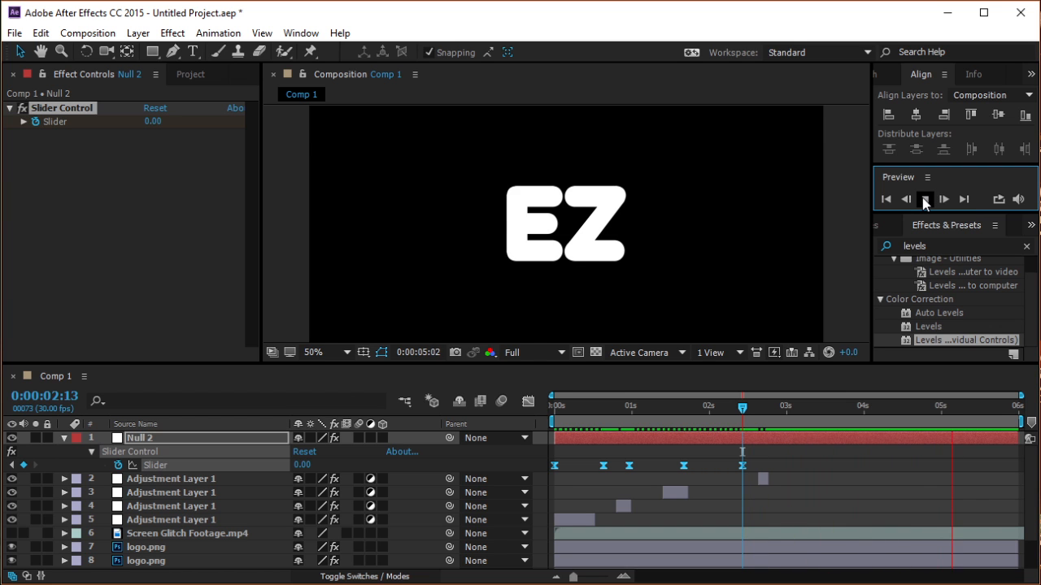